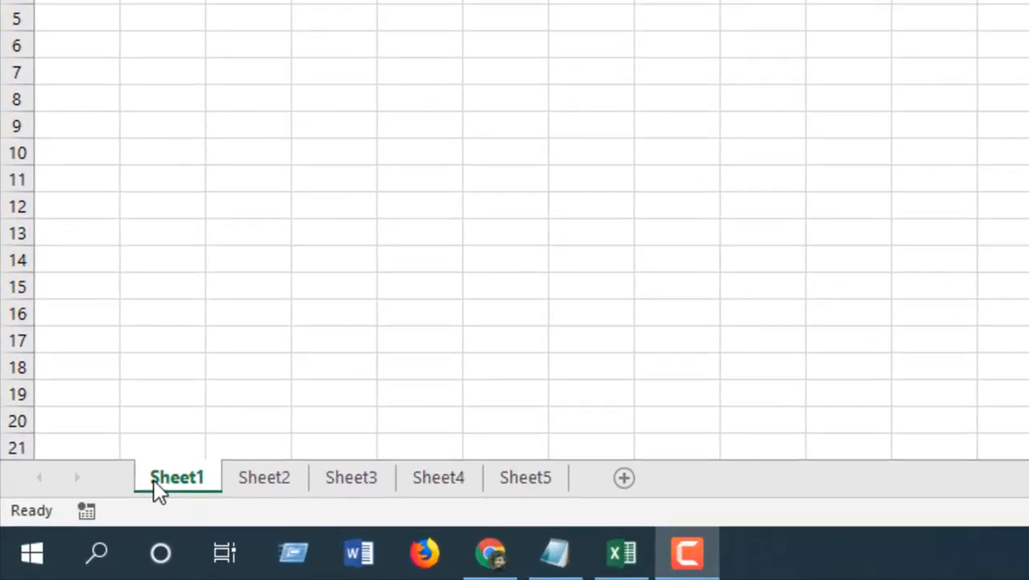
Step: Open the VBA editor and insert Module1 to hold the Hide_Columns macro
left_click(351, 477)
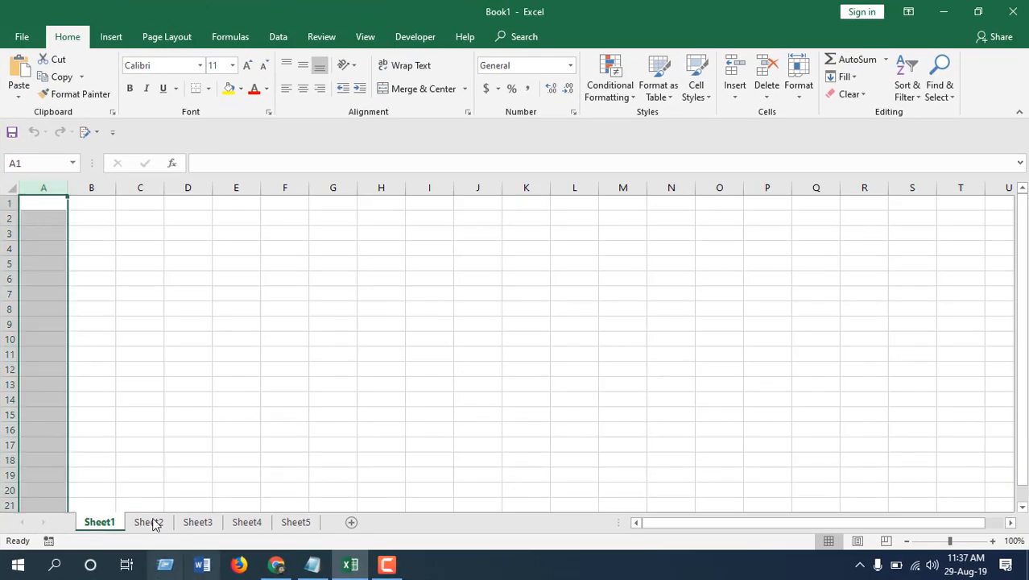
mouse_move(111, 533)
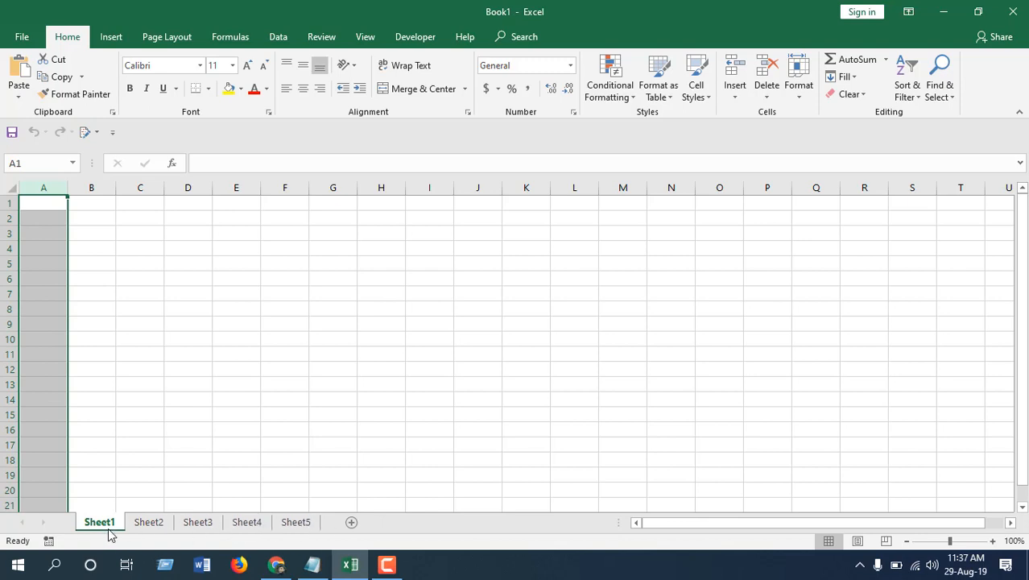
mouse_move(166, 300)
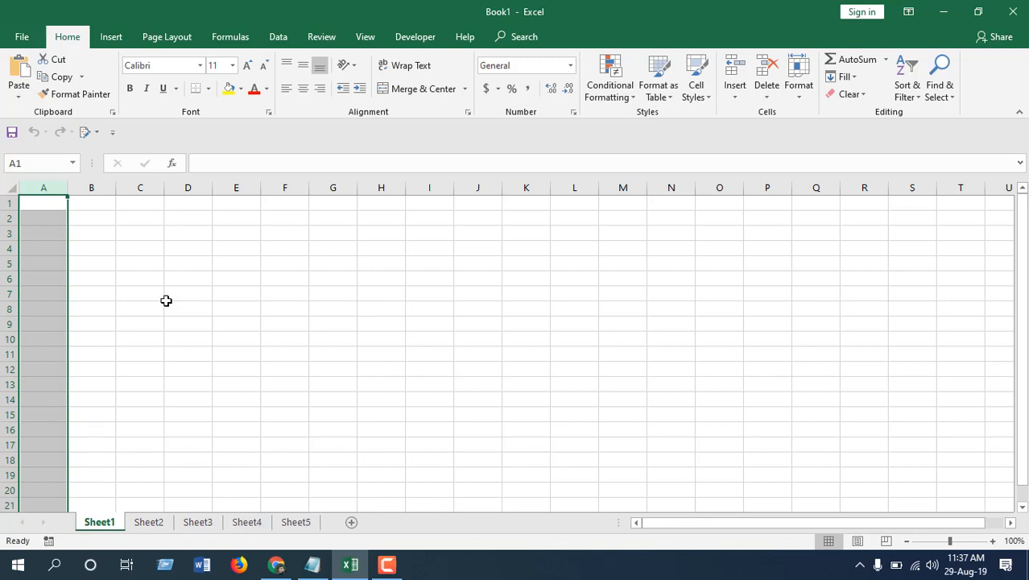
mouse_move(174, 286)
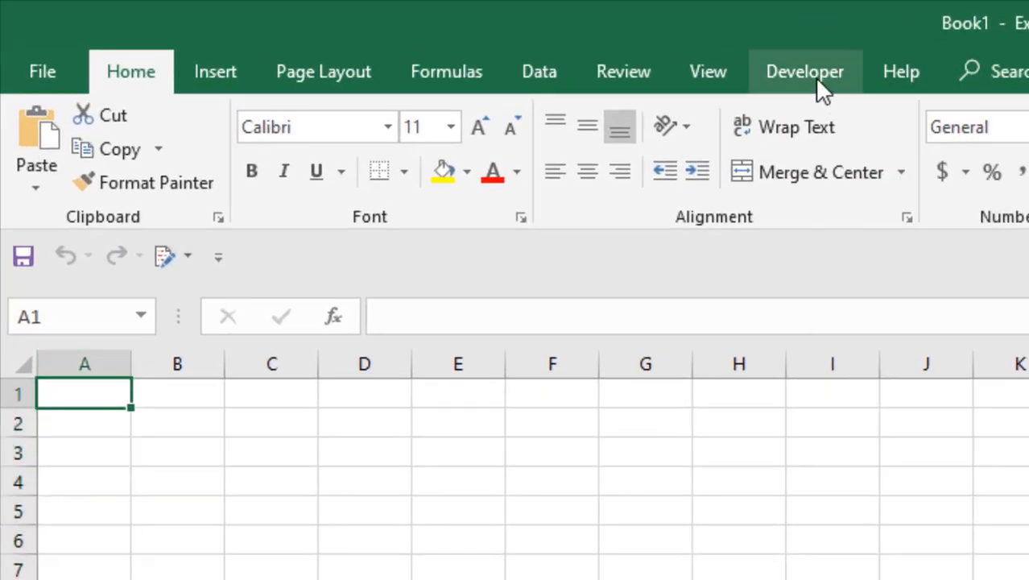
left_click(804, 71)
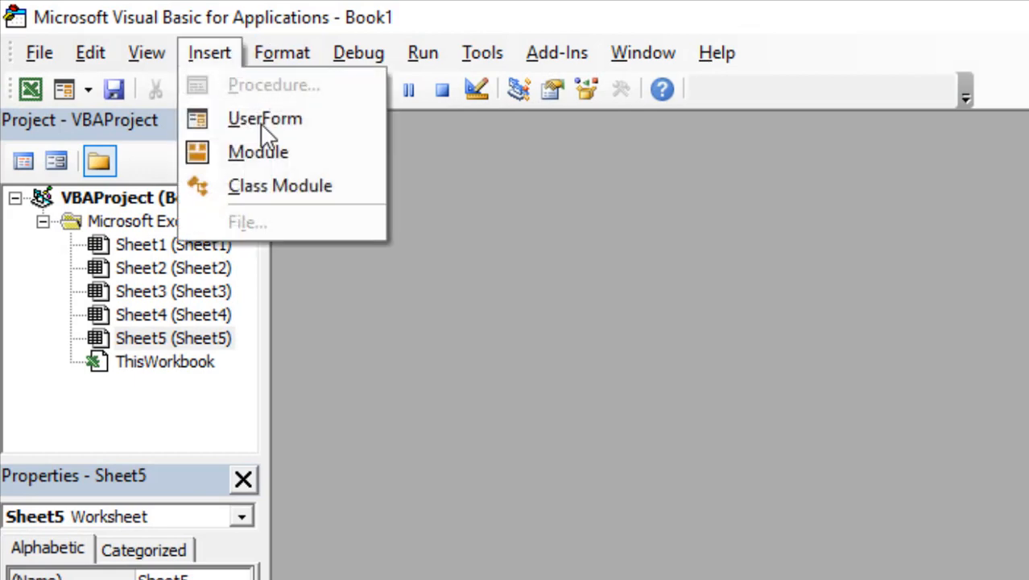
left_click(258, 152)
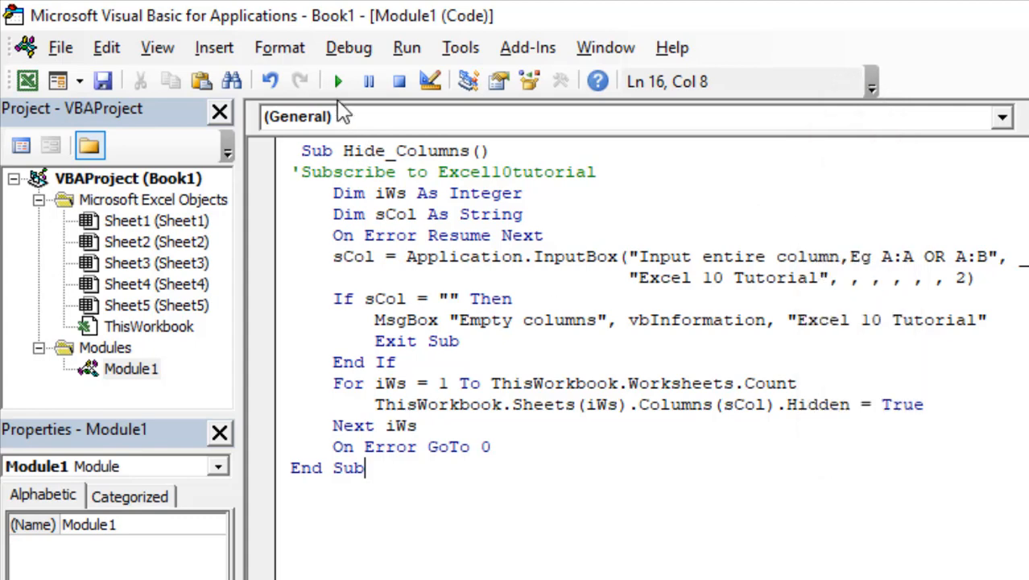
Step: Run Hide_Columns and enter A:A as the column to hide on every sheet
left_click(337, 81)
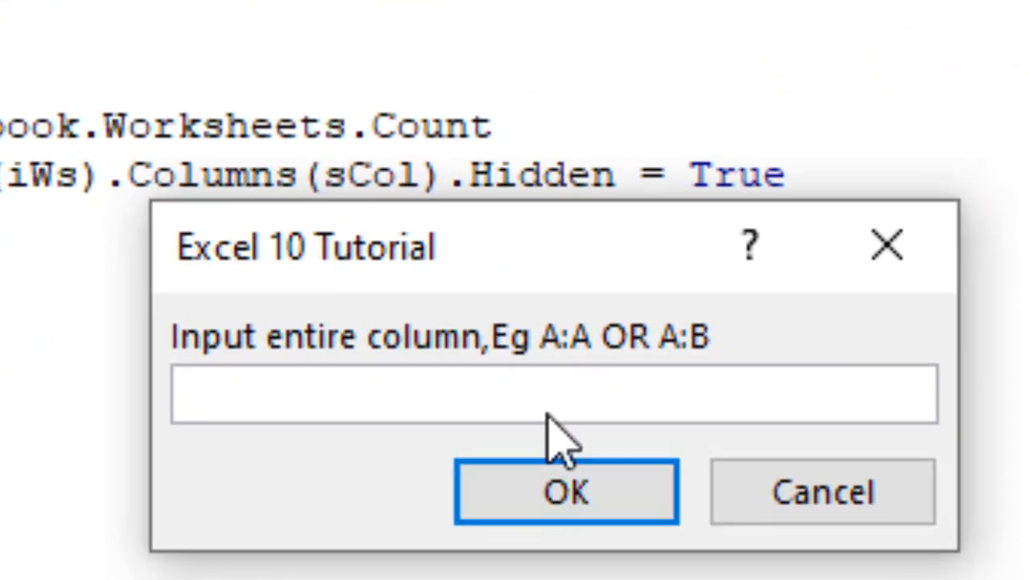
left_click(553, 394)
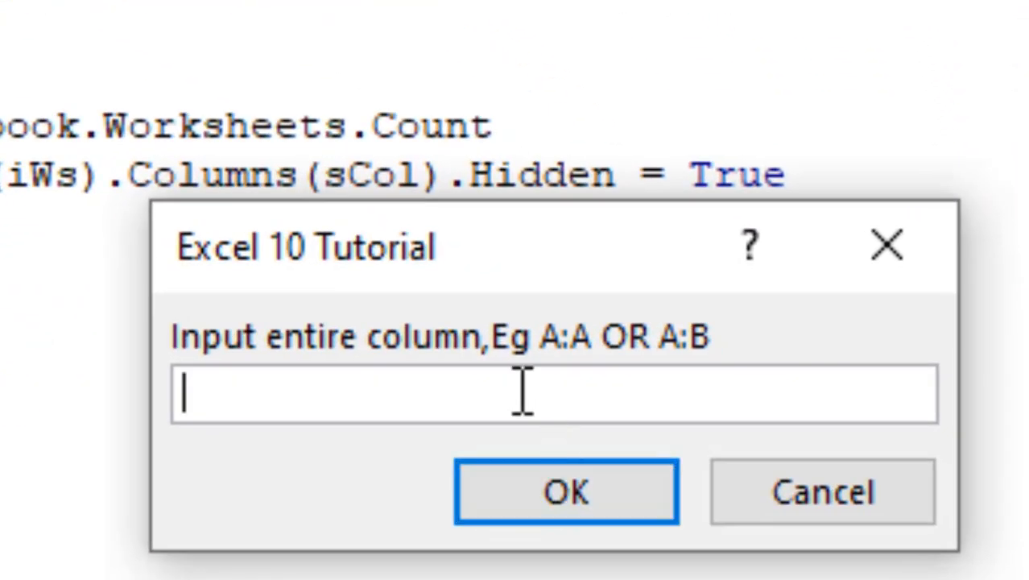
type("A:A")
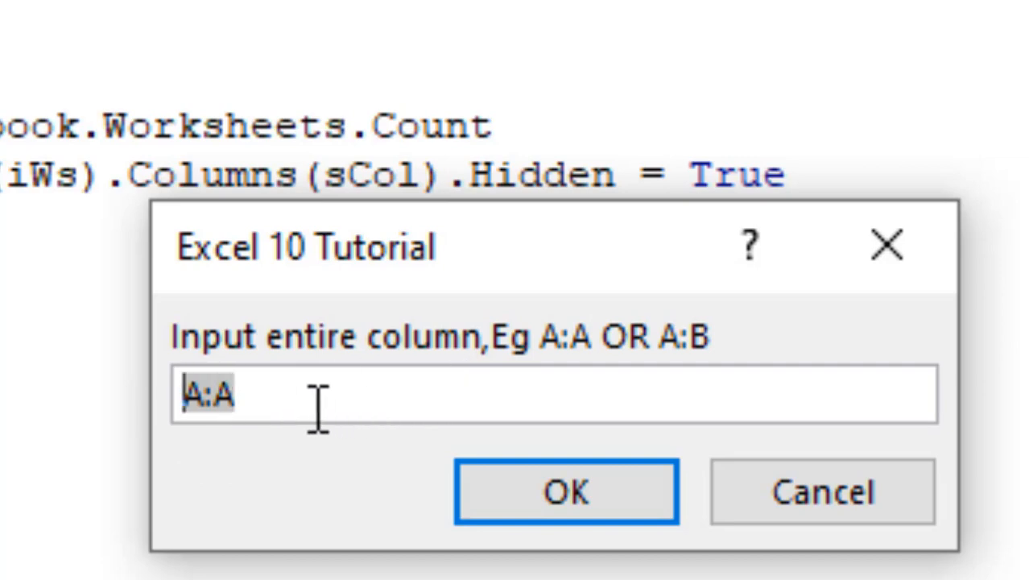
mouse_move(169, 474)
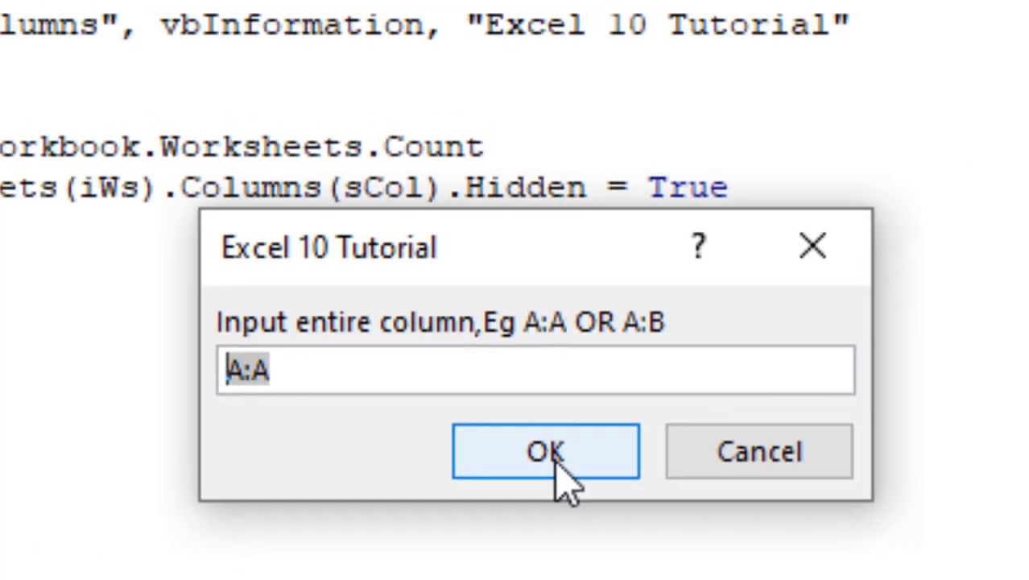
left_click(546, 451)
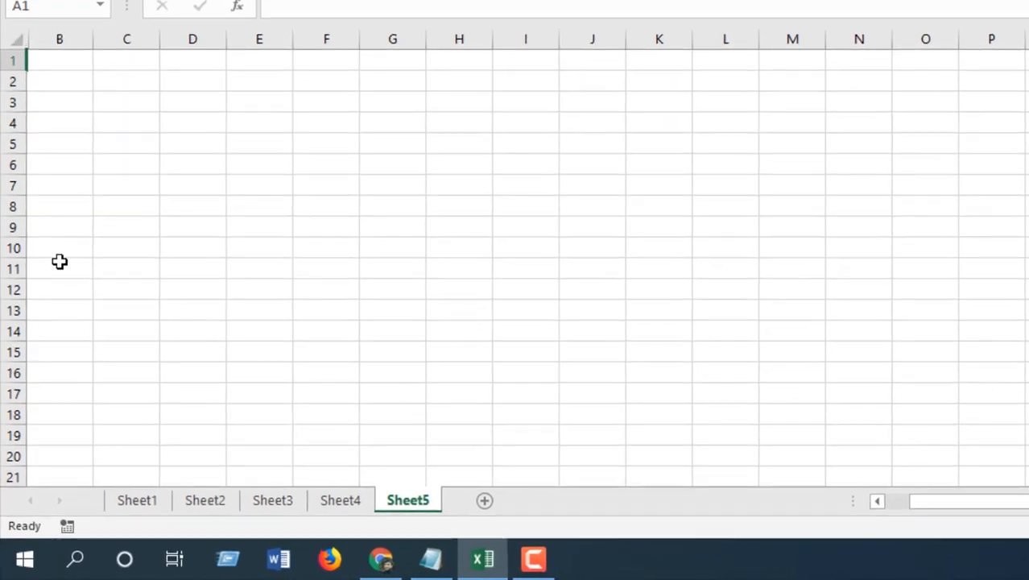
Step: Check Sheet4 and then Sheet1 to verify column A is hidden there too
left_click(339, 500)
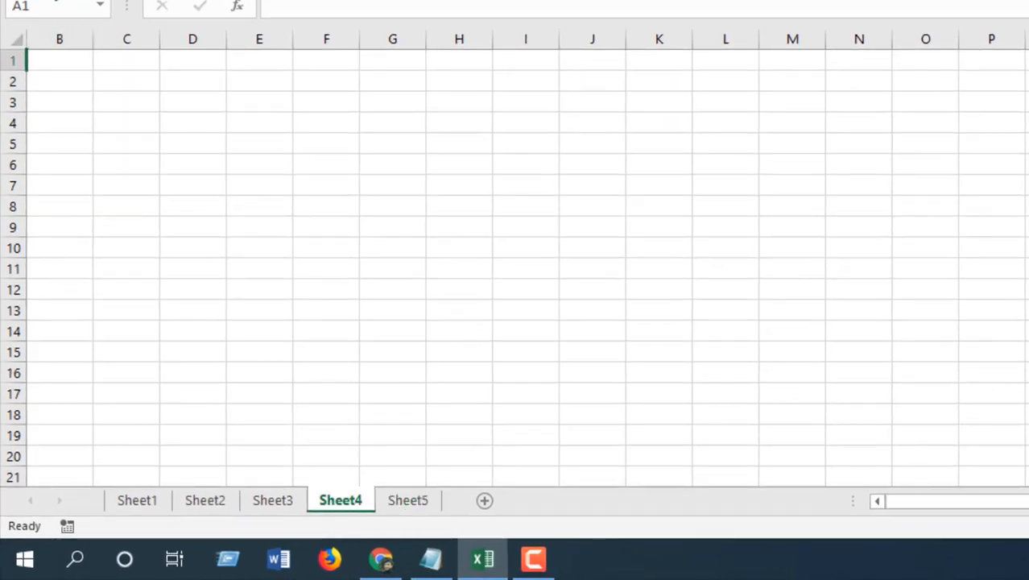
left_click(137, 500)
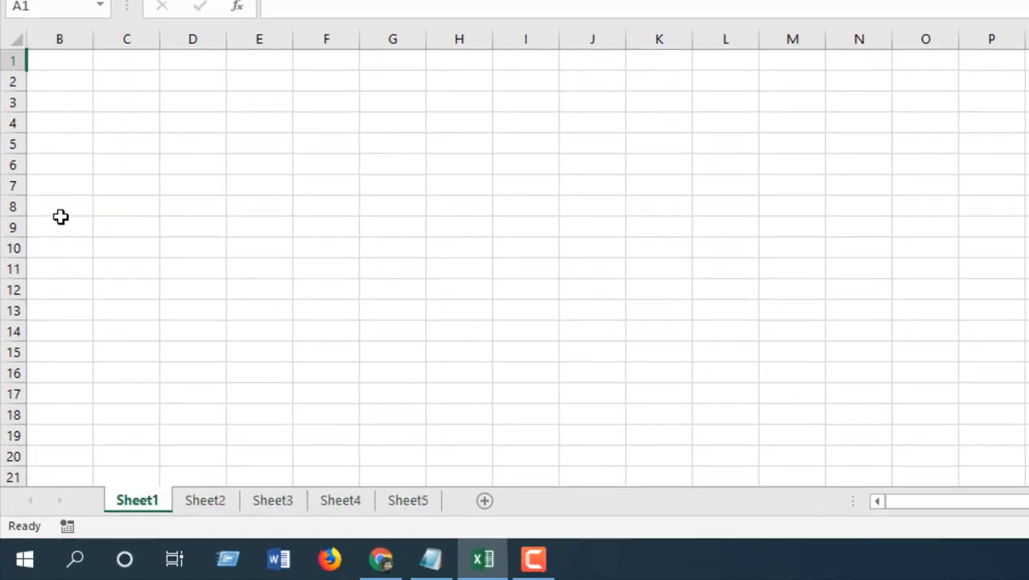
mouse_move(68, 202)
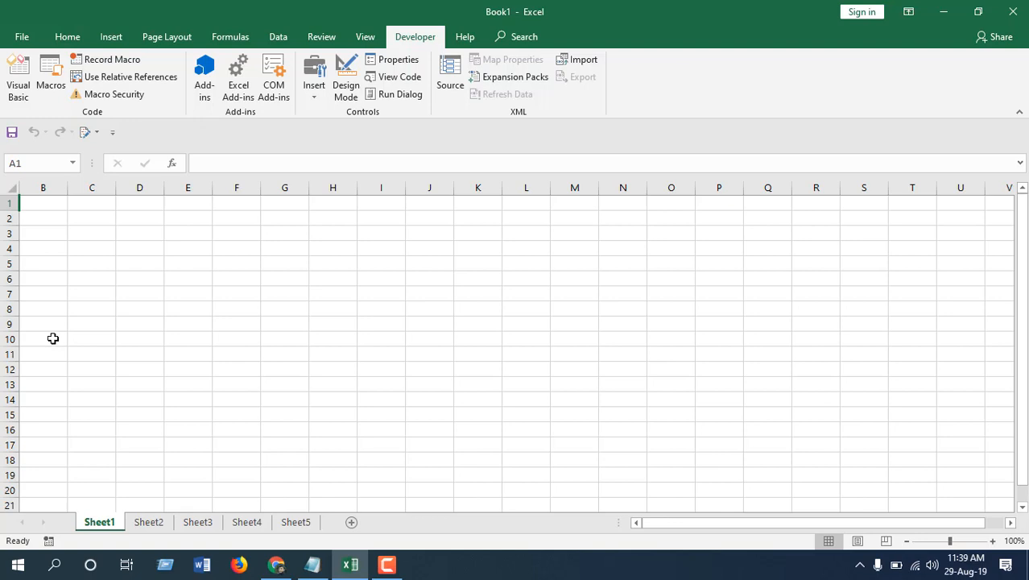
mouse_move(54, 338)
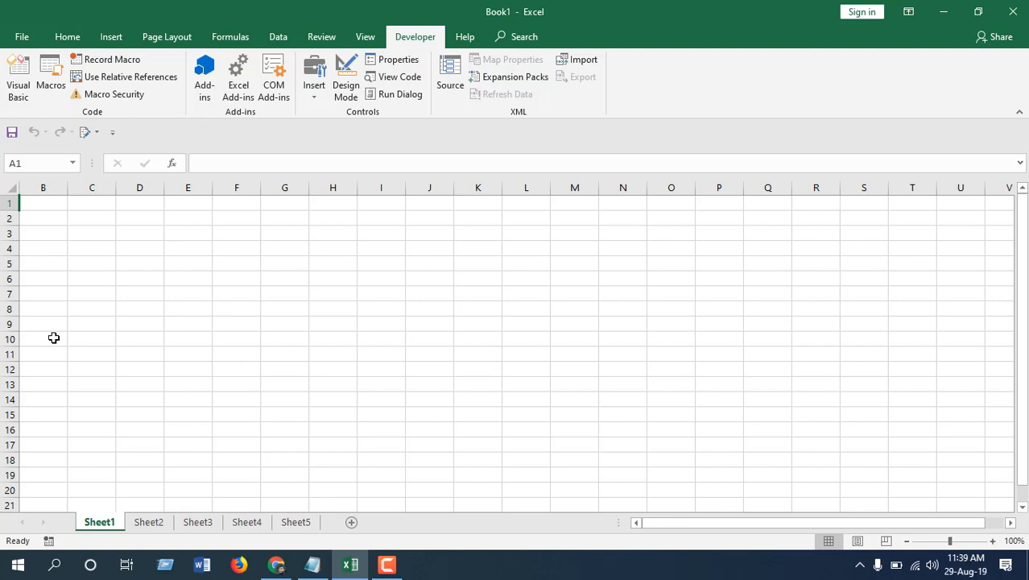